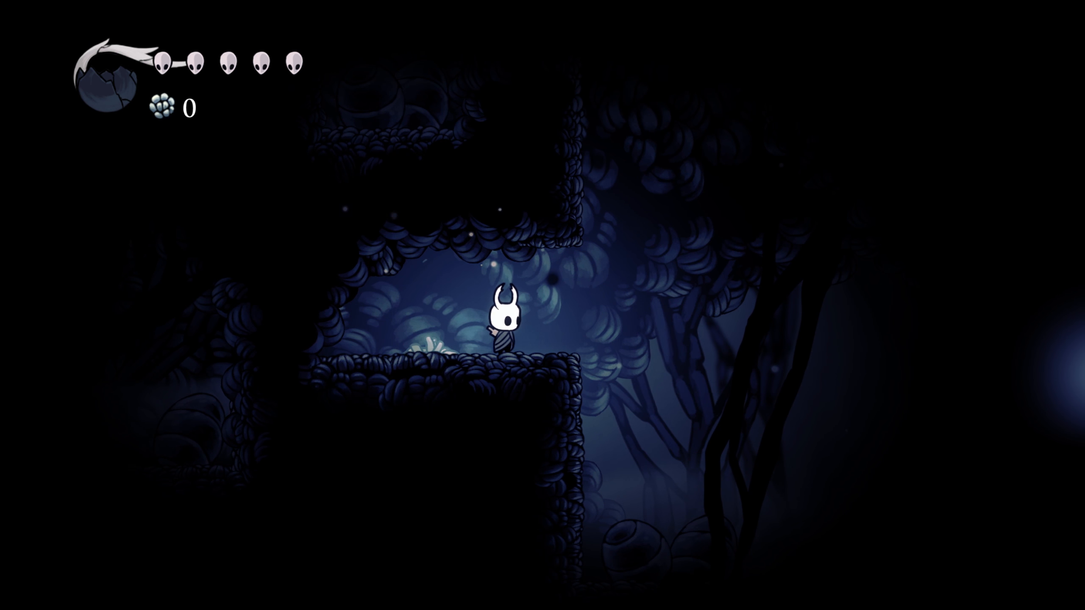
key(Tab)
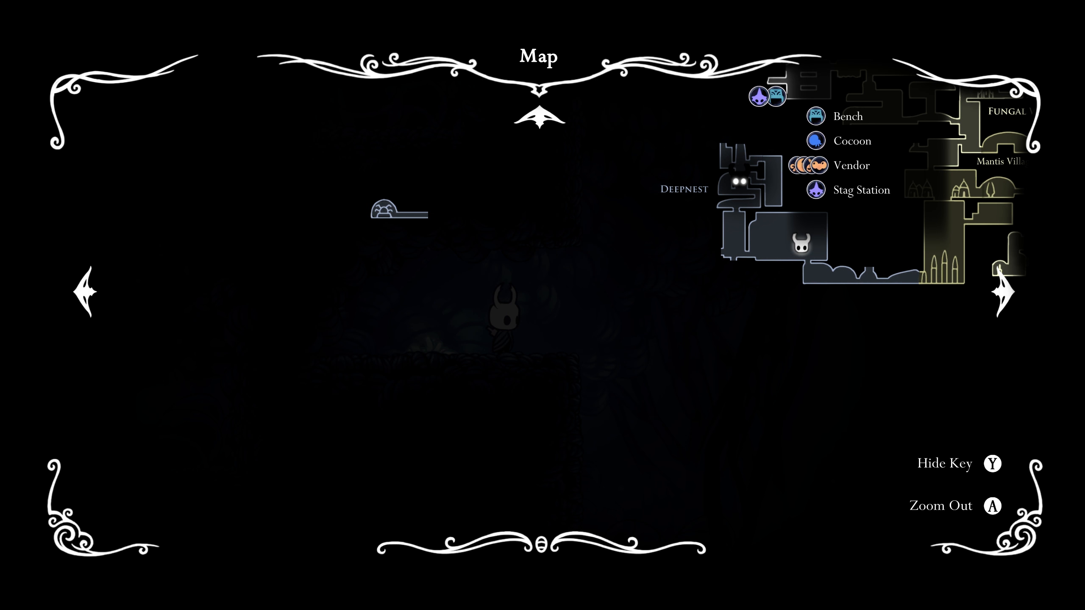